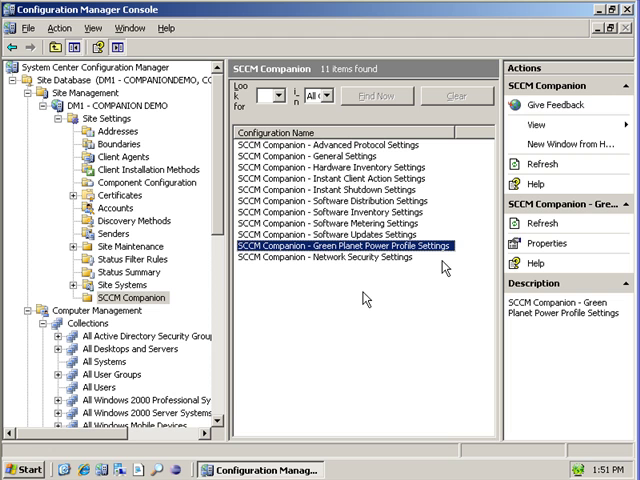
{"action": "mouse_move", "coordinate": [440, 266]}
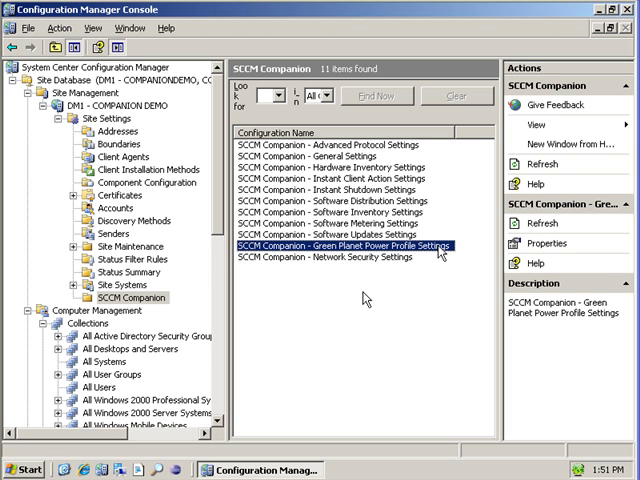
{"action": "mouse_move", "coordinate": [444, 252]}
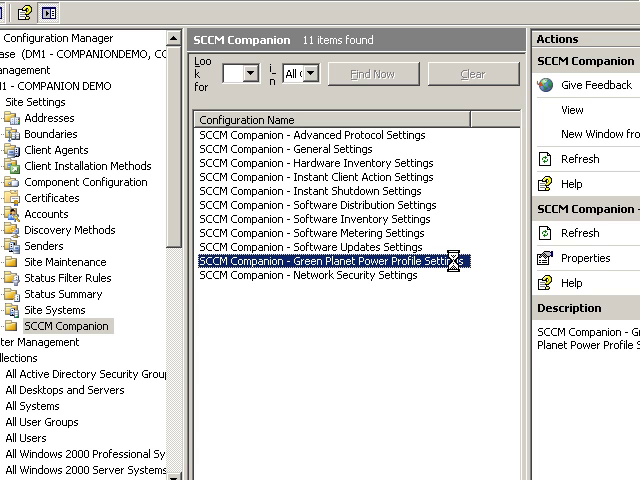
Step: Open the SCCM Companion Green Planet Power Profile Settings properties listing the test and new profiles
{"action": "double_click", "coordinate": [310, 264]}
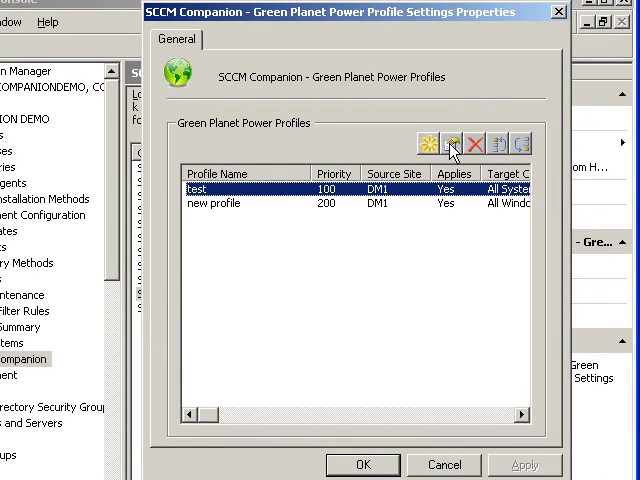
Step: Edit the test power profile, opening its Green Planet Power Profile Editor
{"action": "left_click", "coordinate": [472, 142]}
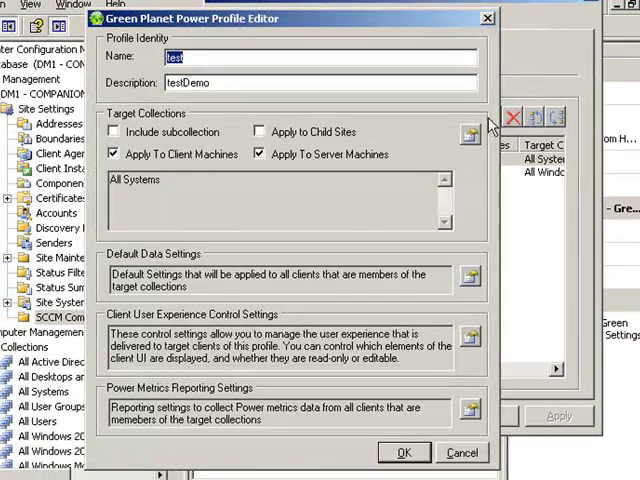
{"action": "mouse_move", "coordinate": [182, 200]}
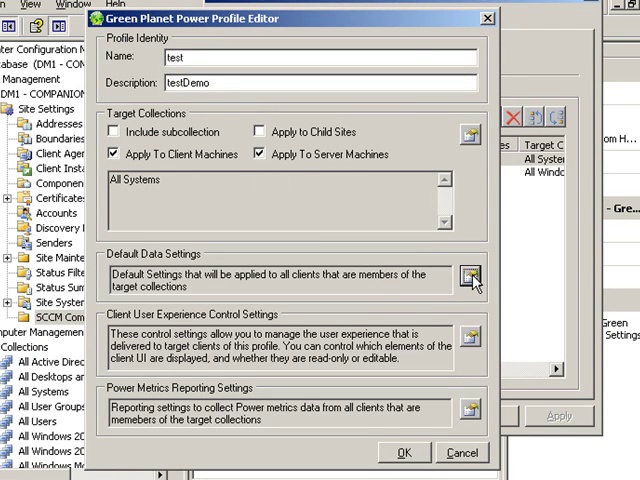
Step: In Default Data Settings, set work-hours savings to 18-minute display timeout and review the weekday 08:00–17:00 schedule
{"action": "left_click", "coordinate": [468, 276]}
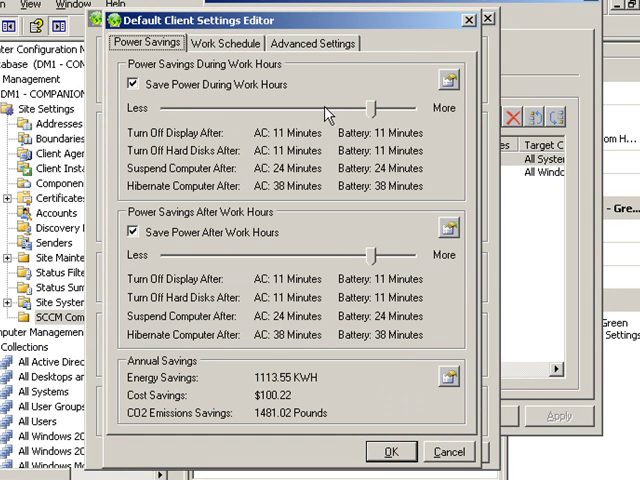
{"action": "left_click_drag", "start_coordinate": [376, 108], "coordinate": [344, 108]}
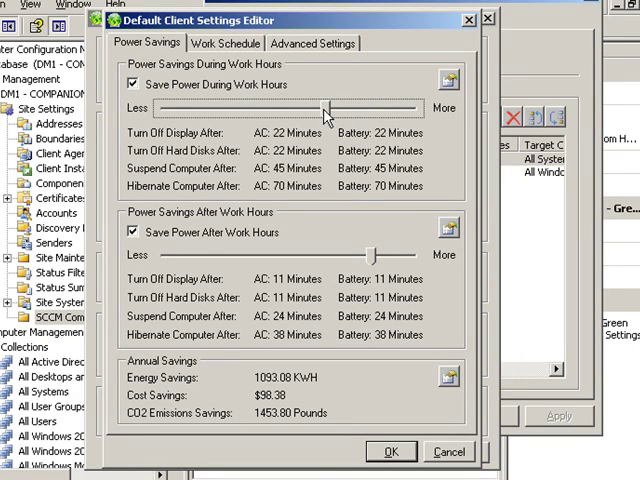
{"action": "left_click_drag", "start_coordinate": [320, 108], "coordinate": [348, 108]}
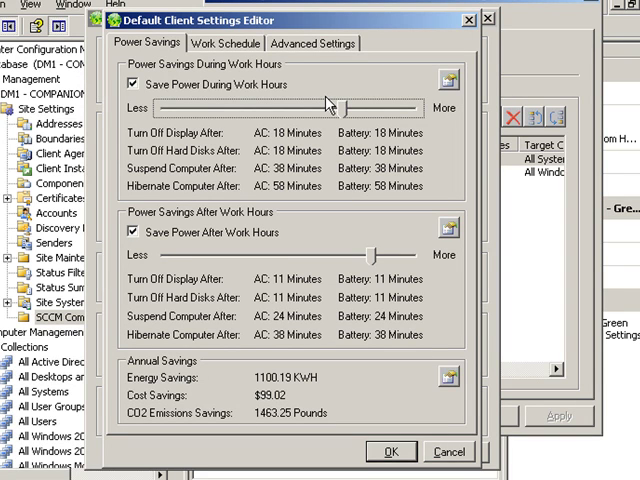
{"action": "mouse_move", "coordinate": [328, 108]}
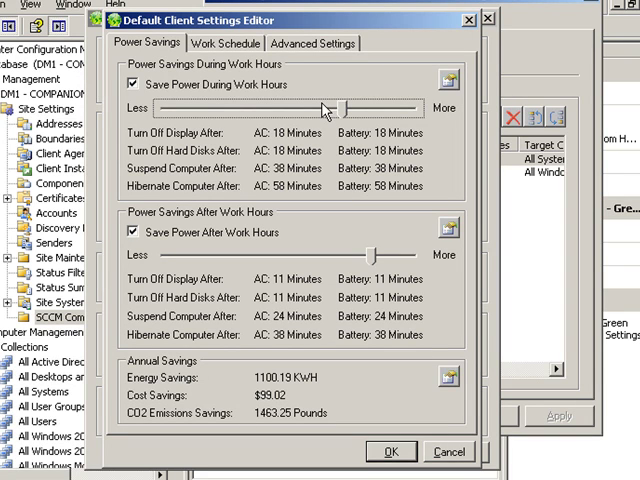
{"action": "left_click", "coordinate": [224, 42]}
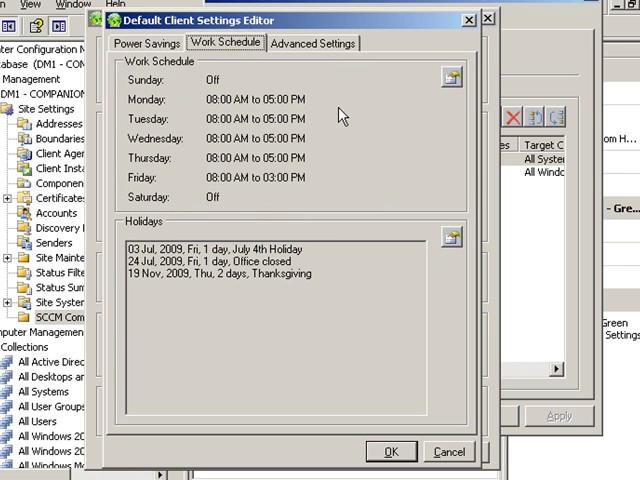
{"action": "mouse_move", "coordinate": [330, 292]}
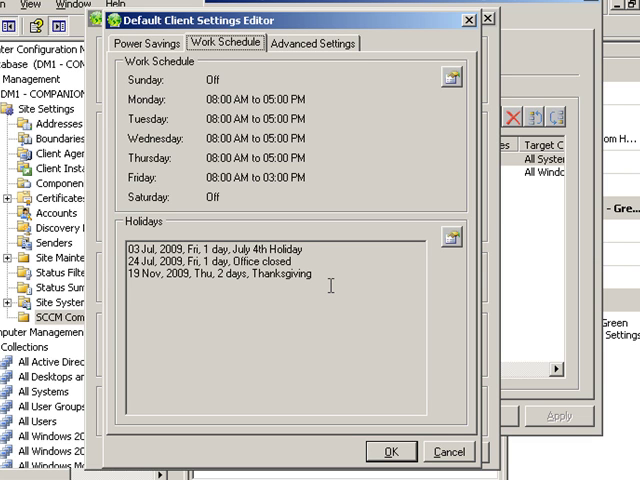
{"action": "mouse_move", "coordinate": [316, 118]}
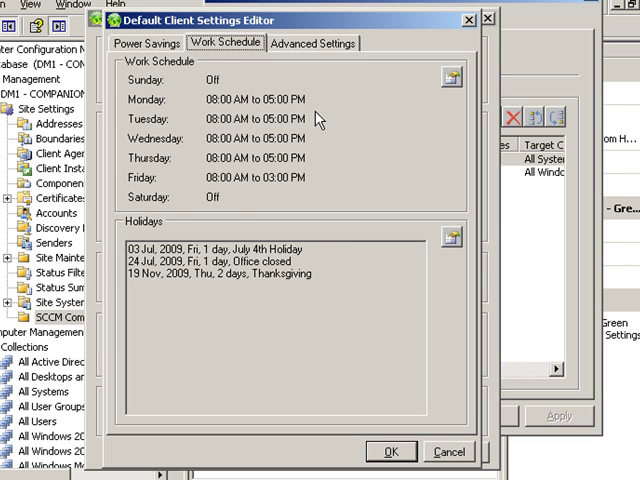
Step: In Advanced Settings, choose the after-hours turn-off method with 10-minute on/off offsets, then return to Work Schedule
{"action": "left_click", "coordinate": [312, 42]}
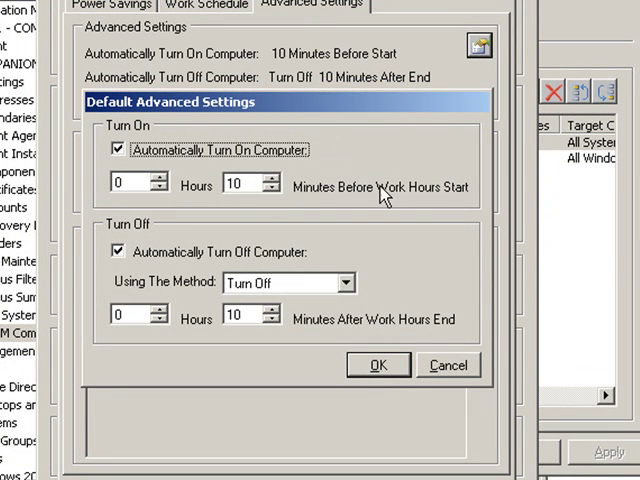
{"action": "mouse_move", "coordinate": [356, 312]}
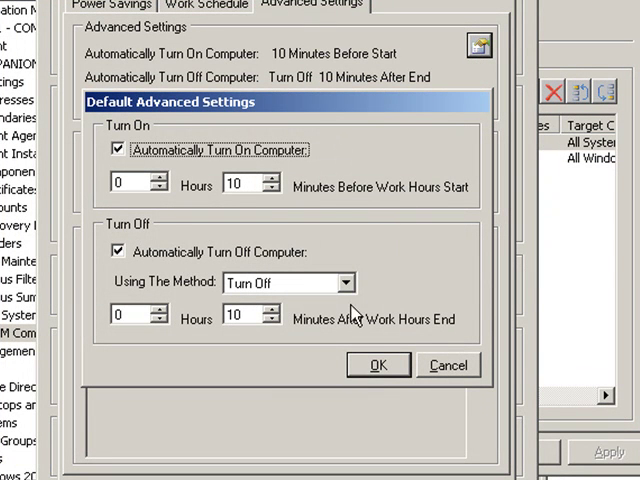
{"action": "left_click", "coordinate": [344, 282]}
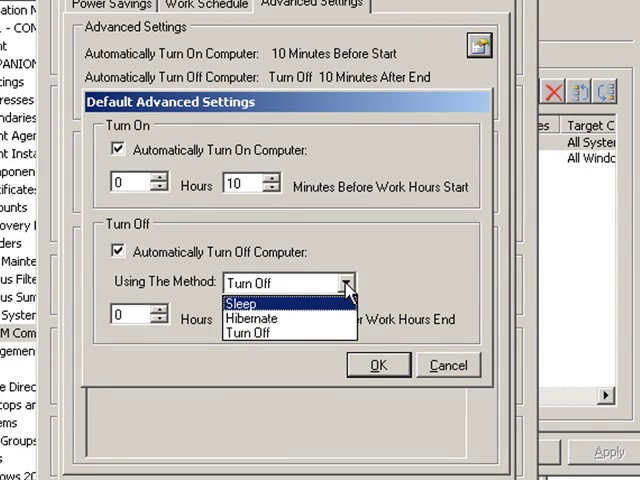
{"action": "left_click", "coordinate": [248, 332]}
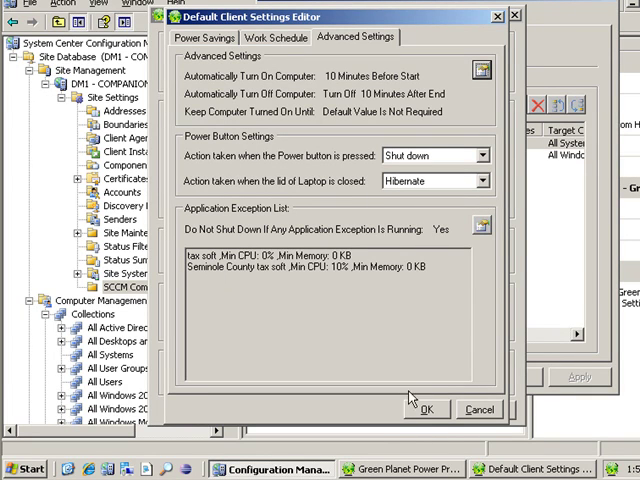
{"action": "mouse_move", "coordinate": [386, 260]}
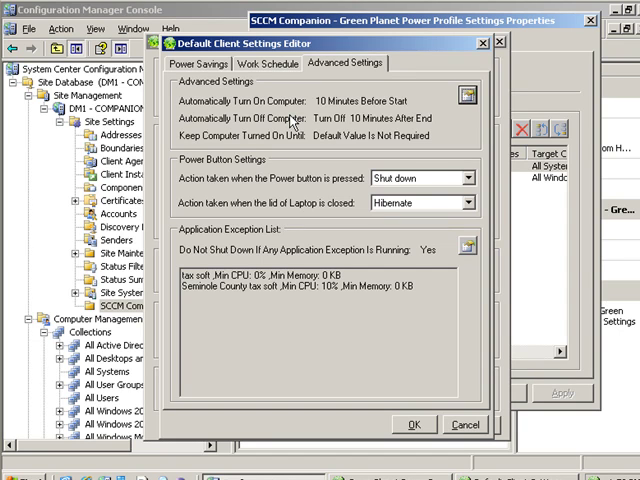
{"action": "left_click", "coordinate": [268, 64]}
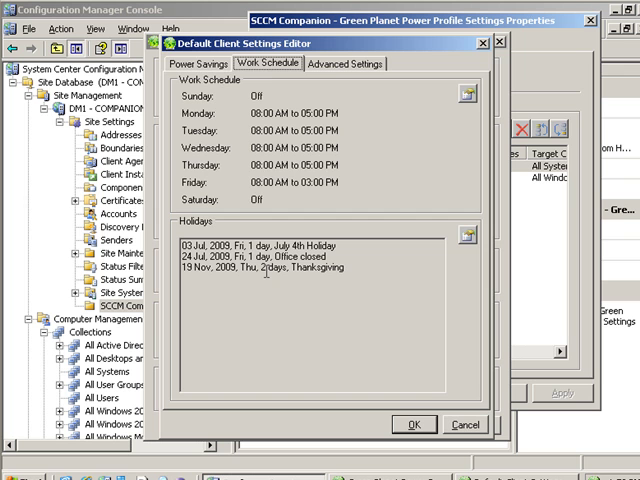
Step: Confirm the Default Client Settings and return to the test profile editor
{"action": "left_click", "coordinate": [198, 64]}
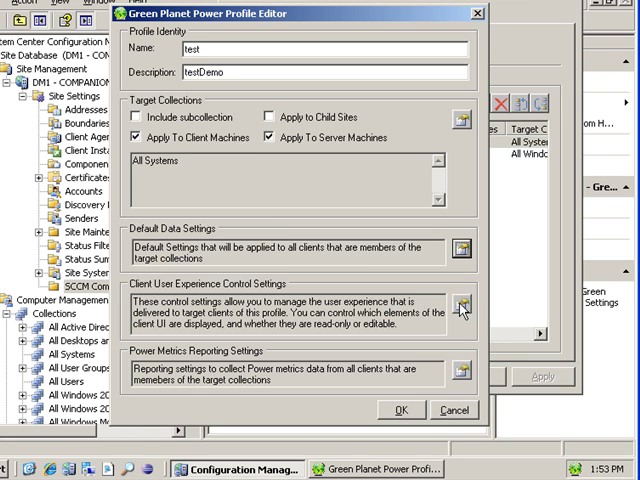
{"action": "mouse_move", "coordinate": [462, 304]}
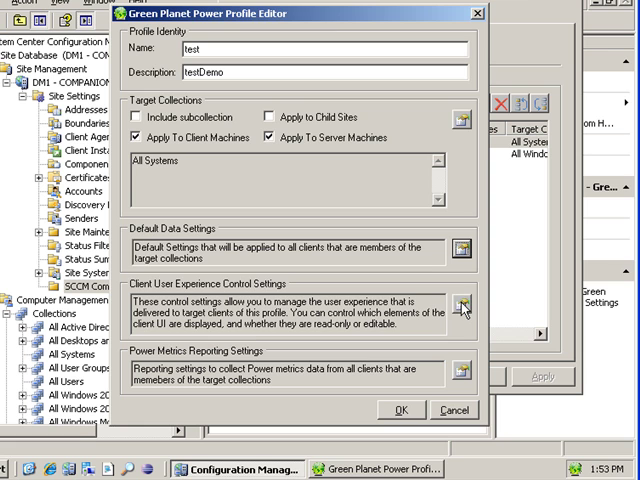
Step: In Client User Experience Overall settings, enable the tray icon, all tabs and user editing
{"action": "left_click", "coordinate": [462, 308]}
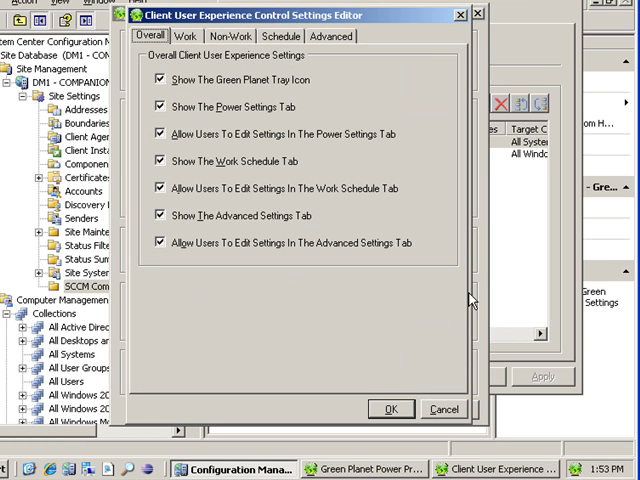
{"action": "mouse_move", "coordinate": [242, 176]}
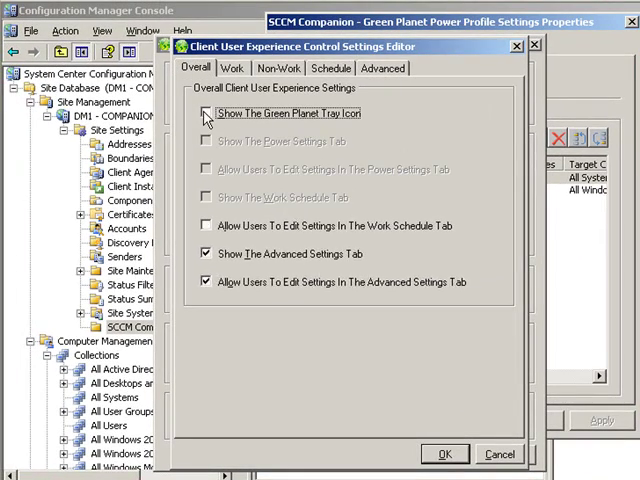
{"action": "left_click", "coordinate": [206, 112]}
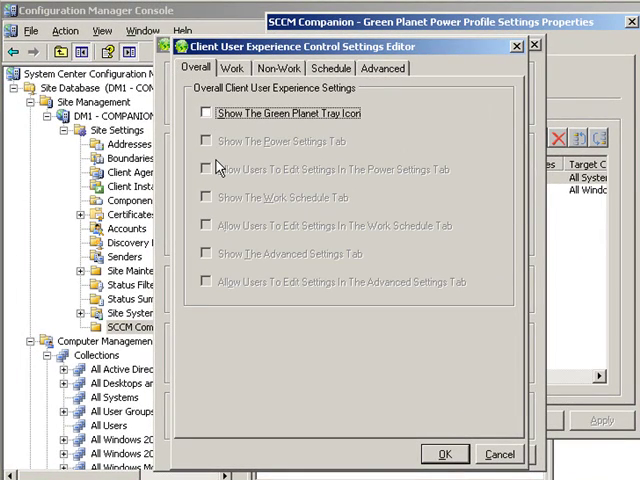
{"action": "left_click", "coordinate": [206, 112]}
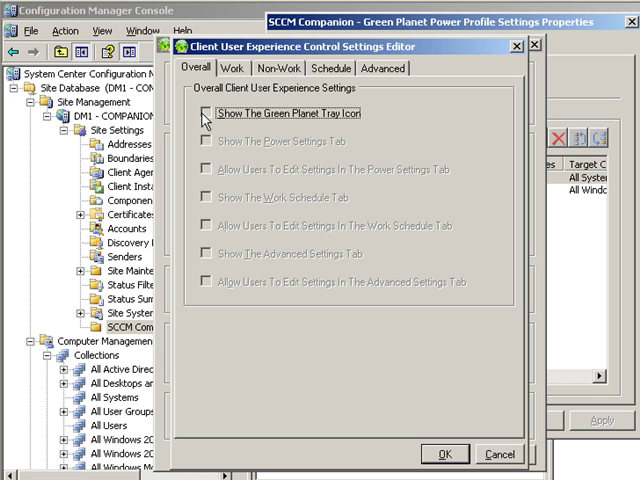
{"action": "left_click", "coordinate": [204, 116]}
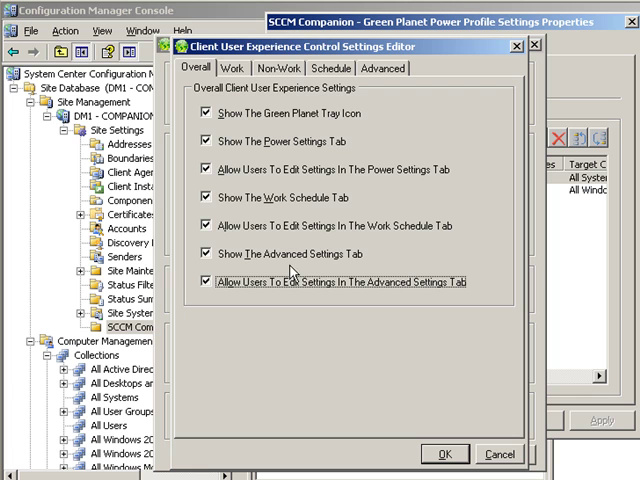
{"action": "mouse_move", "coordinate": [344, 136]}
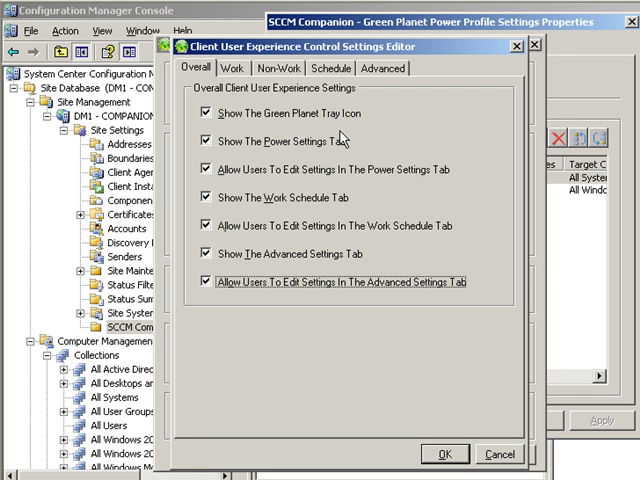
{"action": "mouse_move", "coordinate": [344, 144]}
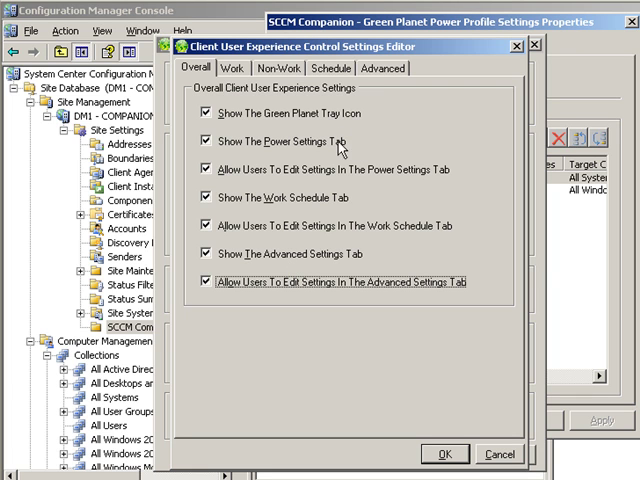
{"action": "mouse_move", "coordinate": [370, 224]}
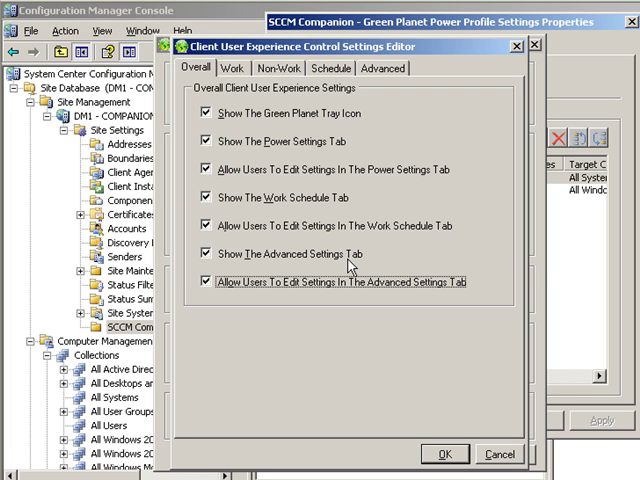
{"action": "mouse_move", "coordinate": [352, 290]}
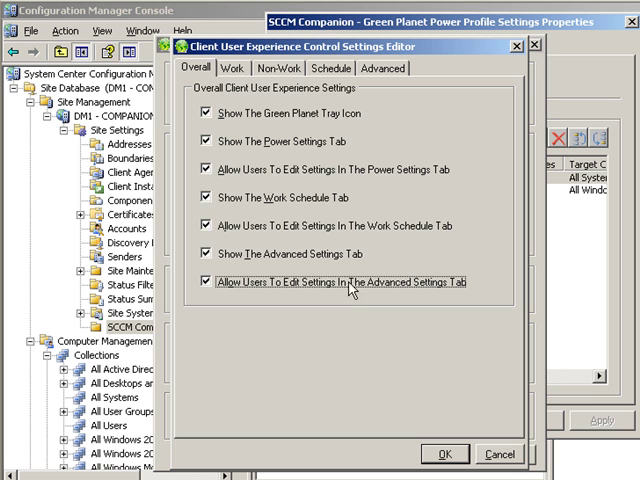
{"action": "mouse_move", "coordinate": [232, 74]}
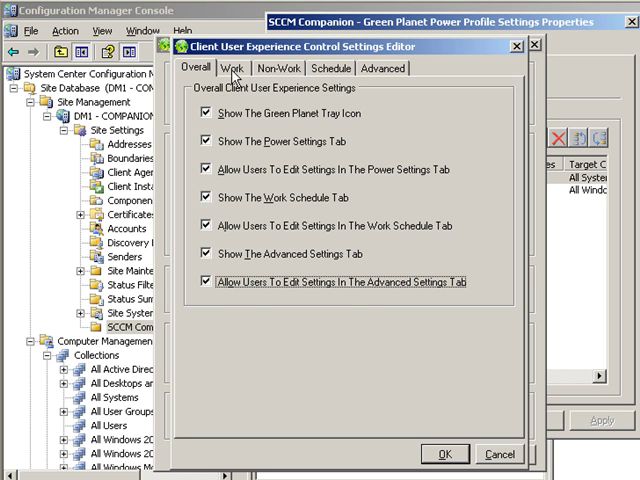
Step: Review the Work and Schedule client experience settings and accept them
{"action": "left_click", "coordinate": [236, 68]}
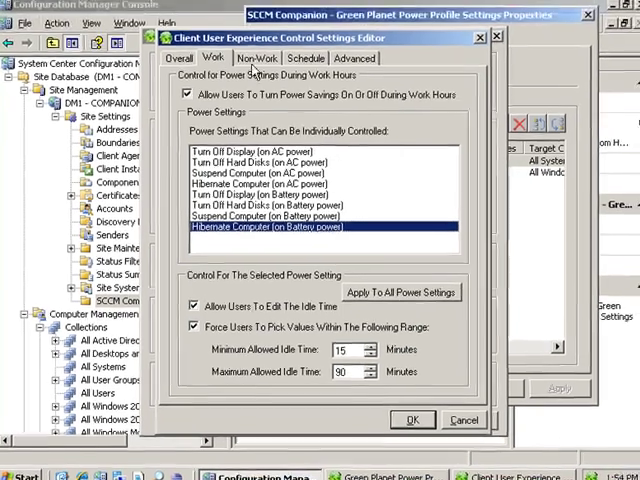
{"action": "left_click", "coordinate": [302, 64]}
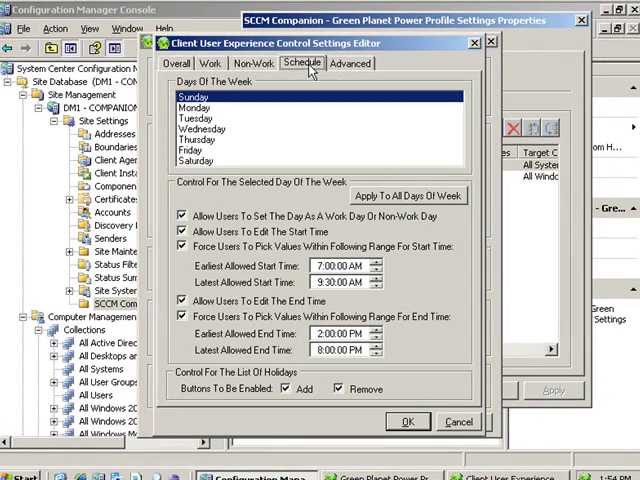
{"action": "mouse_move", "coordinate": [308, 186]}
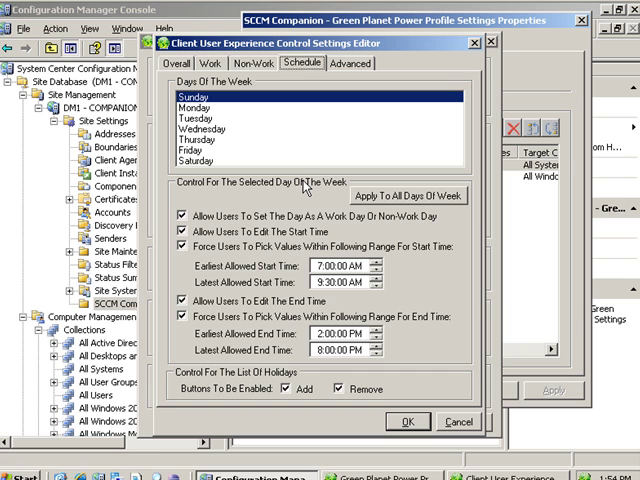
{"action": "mouse_move", "coordinate": [364, 272]}
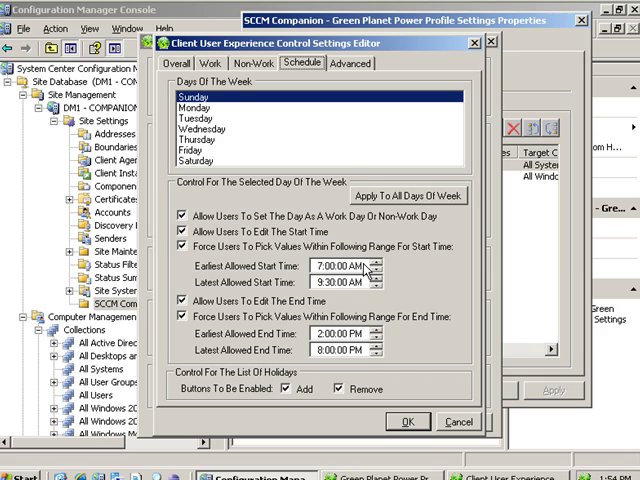
{"action": "mouse_move", "coordinate": [348, 294]}
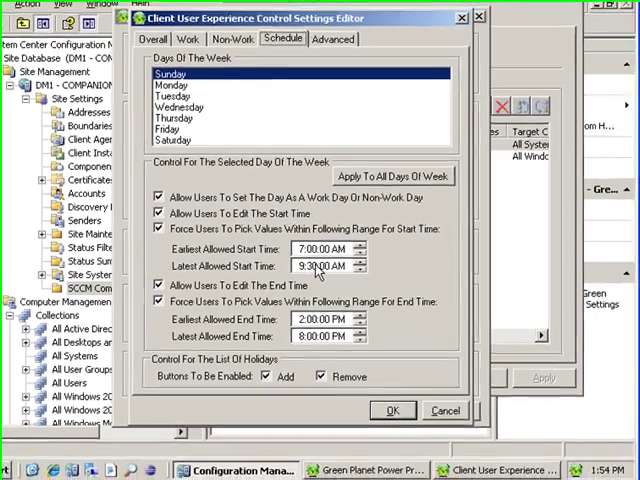
{"action": "left_click", "coordinate": [392, 410]}
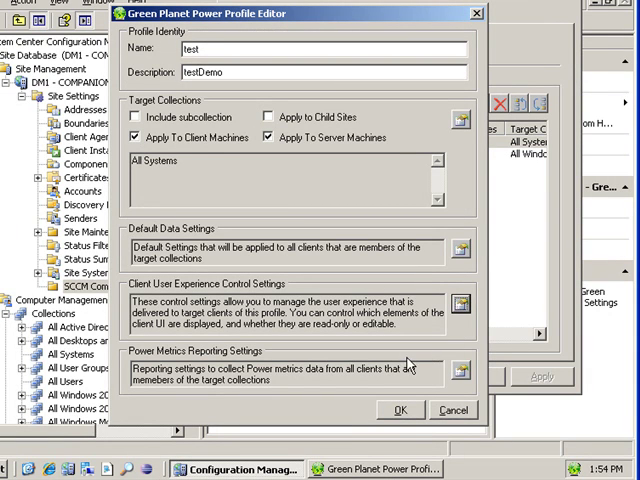
Step: Save the test power profile and close the Power Profile Settings properties
{"action": "left_click", "coordinate": [468, 376]}
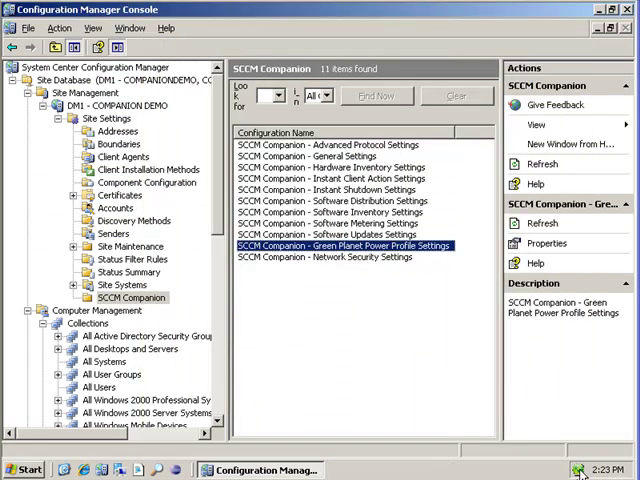
{"action": "mouse_move", "coordinate": [578, 468]}
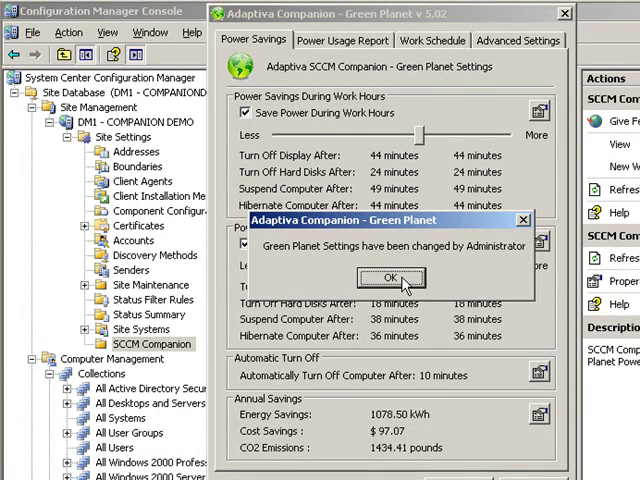
Step: Dismiss the 'Green Planet Settings have been changed by Administrator' notice in the Adaptiva client
{"action": "left_click", "coordinate": [390, 276]}
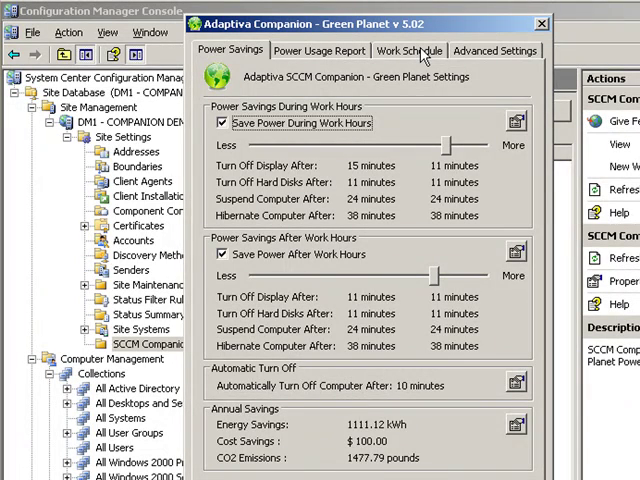
Step: Browse the client's Work Schedule and Power Savings views, then show the daily Power Usage Report
{"action": "left_click", "coordinate": [408, 50]}
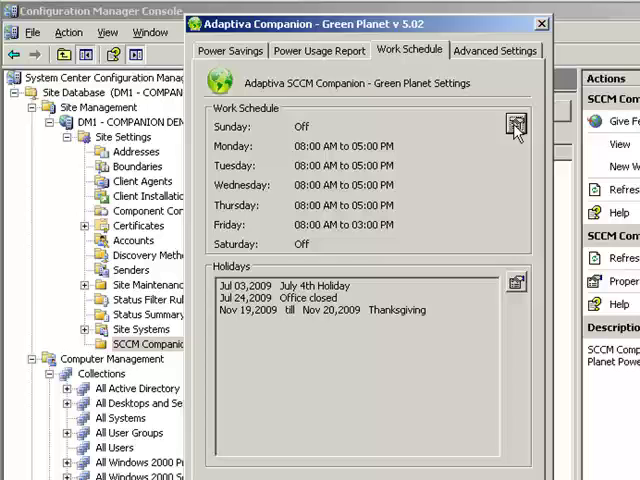
{"action": "mouse_move", "coordinate": [490, 122]}
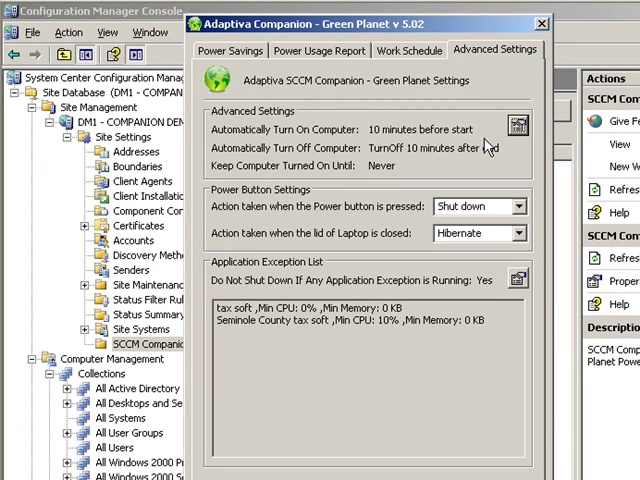
{"action": "mouse_move", "coordinate": [436, 330]}
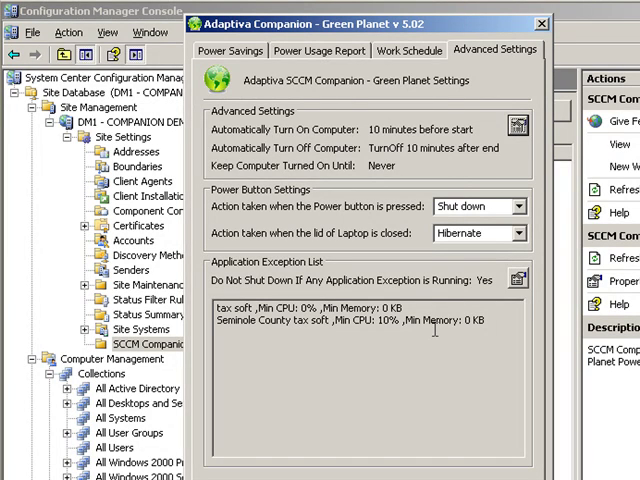
{"action": "mouse_move", "coordinate": [414, 344]}
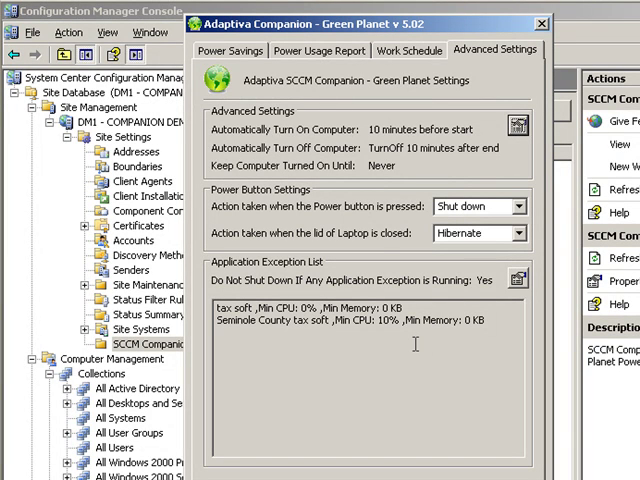
{"action": "left_click", "coordinate": [236, 50]}
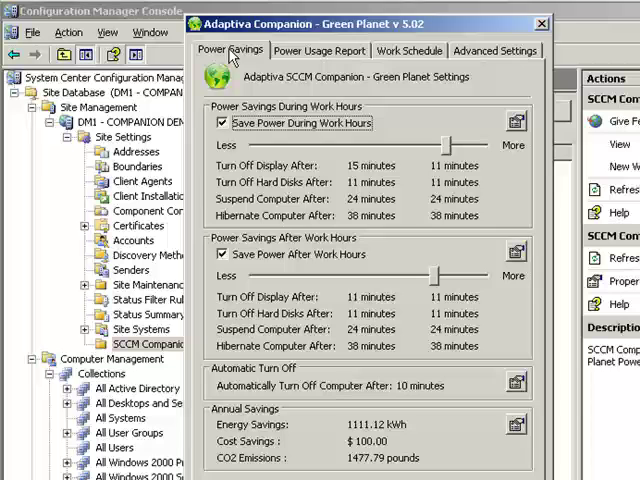
{"action": "mouse_move", "coordinate": [390, 130]}
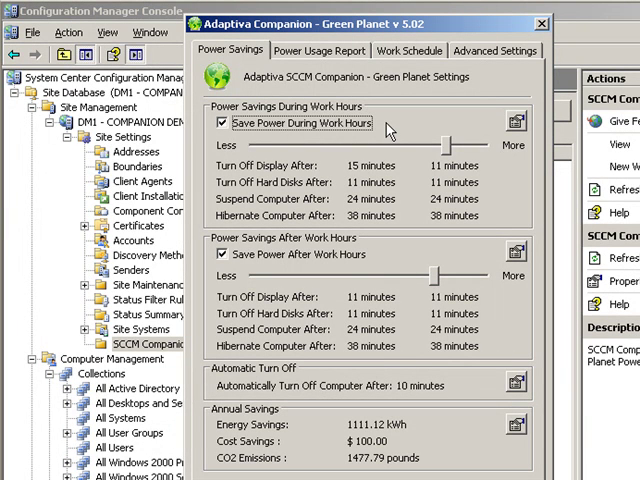
{"action": "mouse_move", "coordinate": [448, 148]}
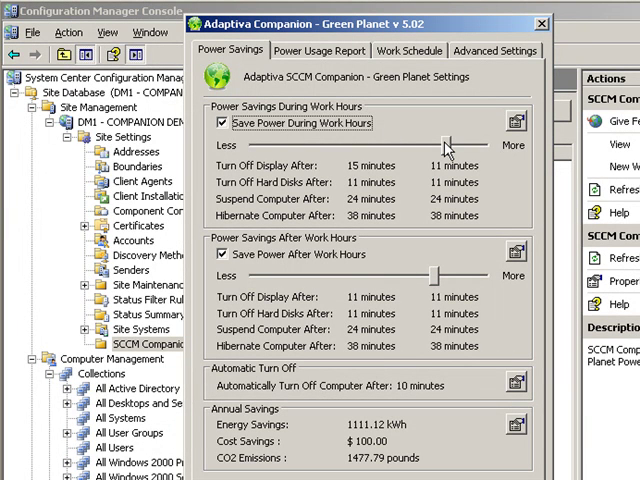
{"action": "left_click", "coordinate": [320, 50]}
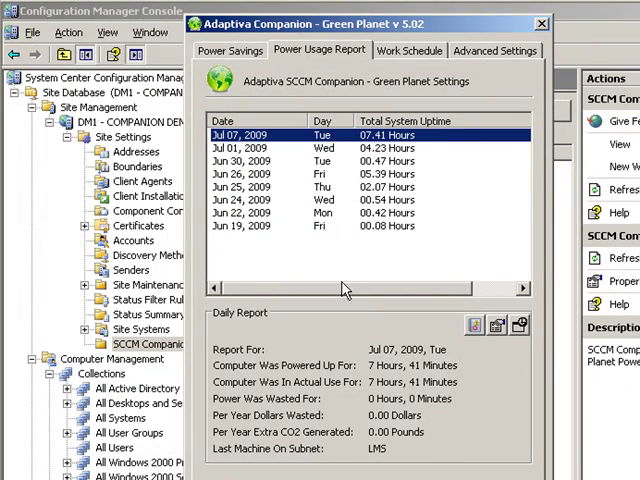